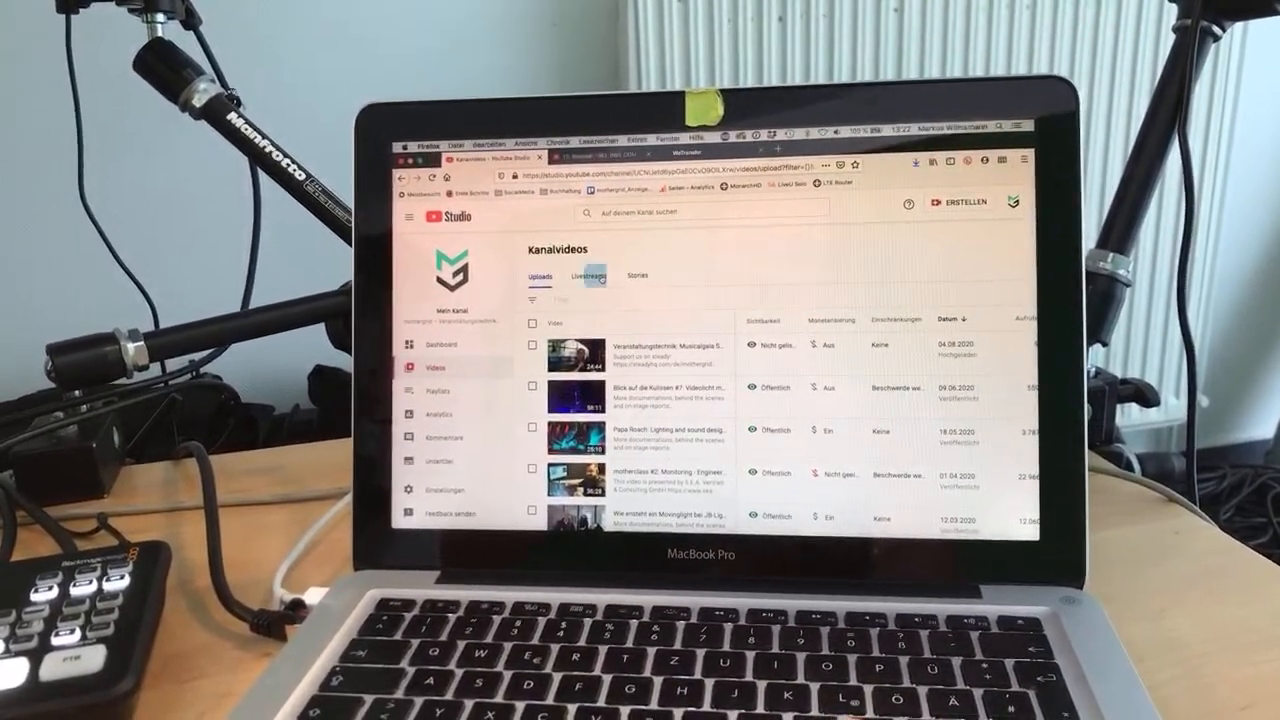
Switch Channel content to the Live streams list and open one stream's options menu.
click(584, 276)
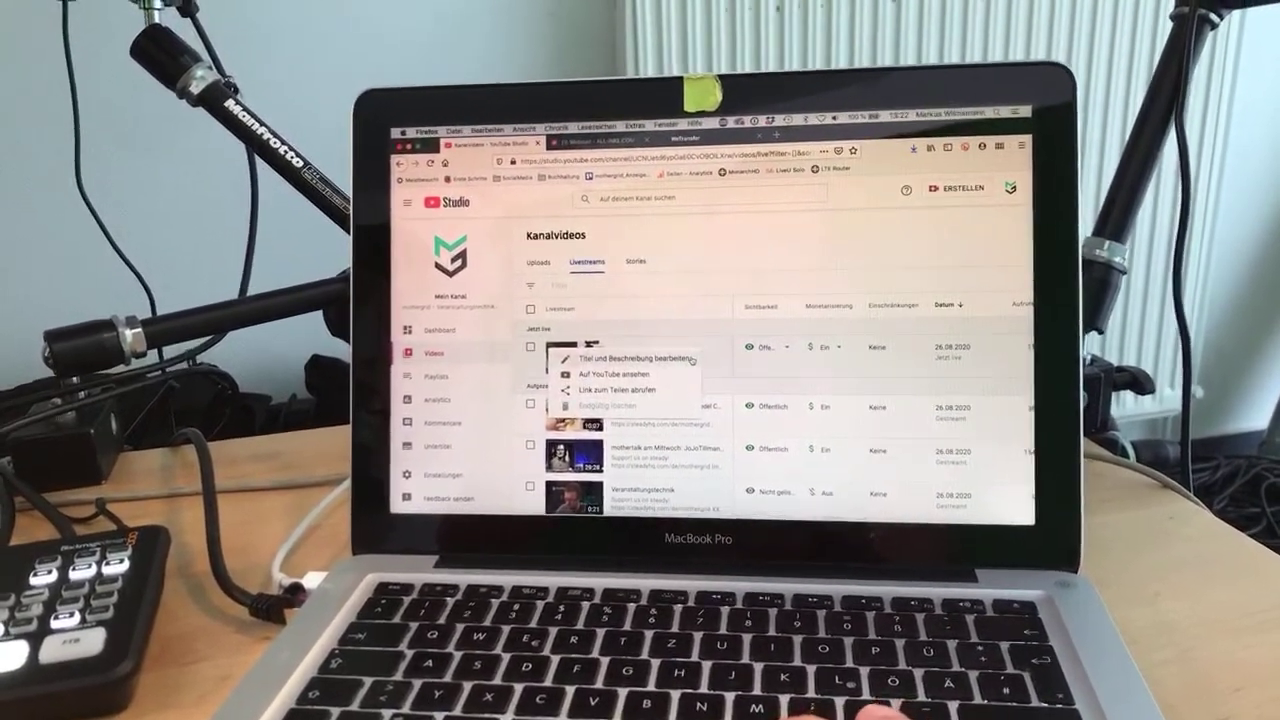
click(616, 368)
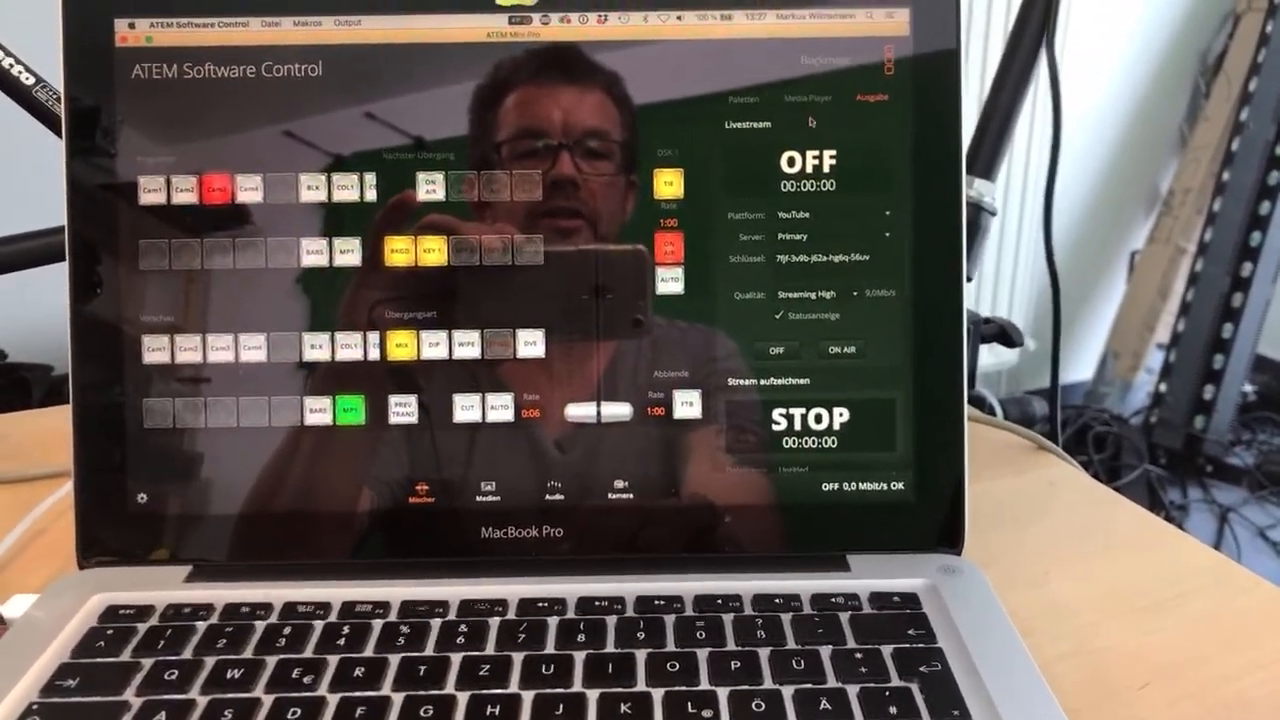
Switch the right-hand panel from Media Player to Palettes showing upstream key 1's chroma settings.
click(814, 108)
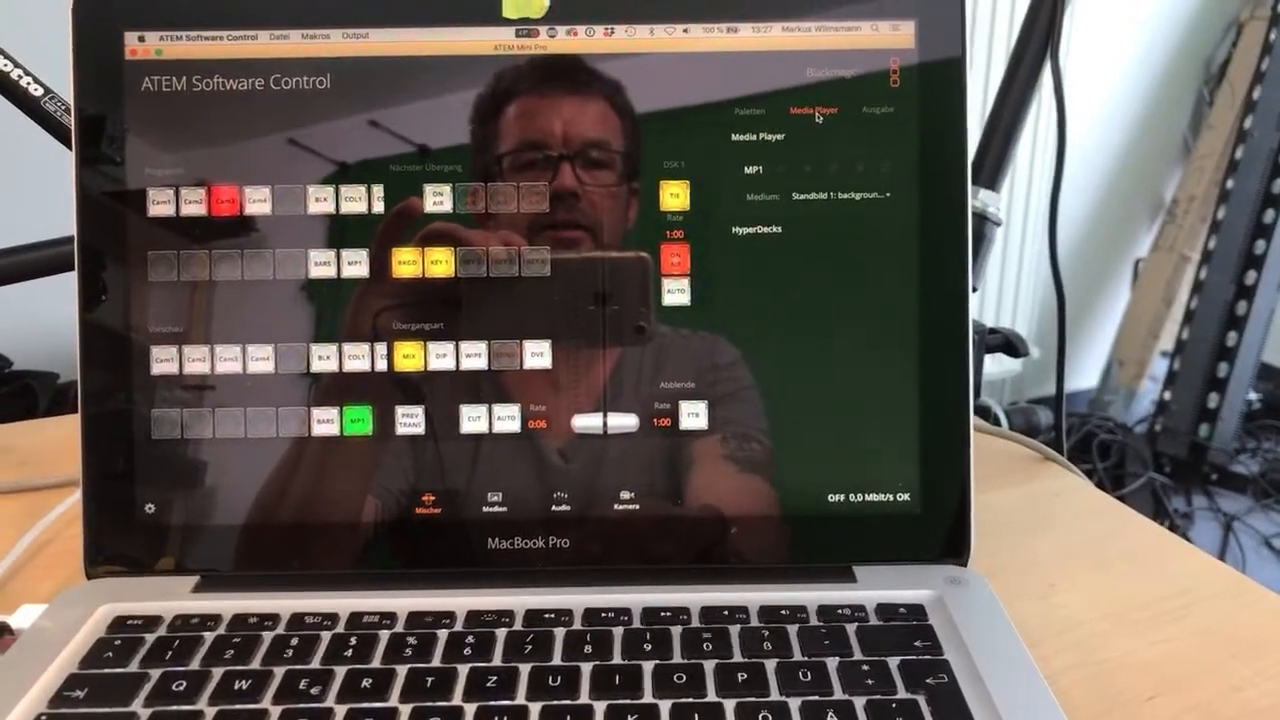
click(752, 110)
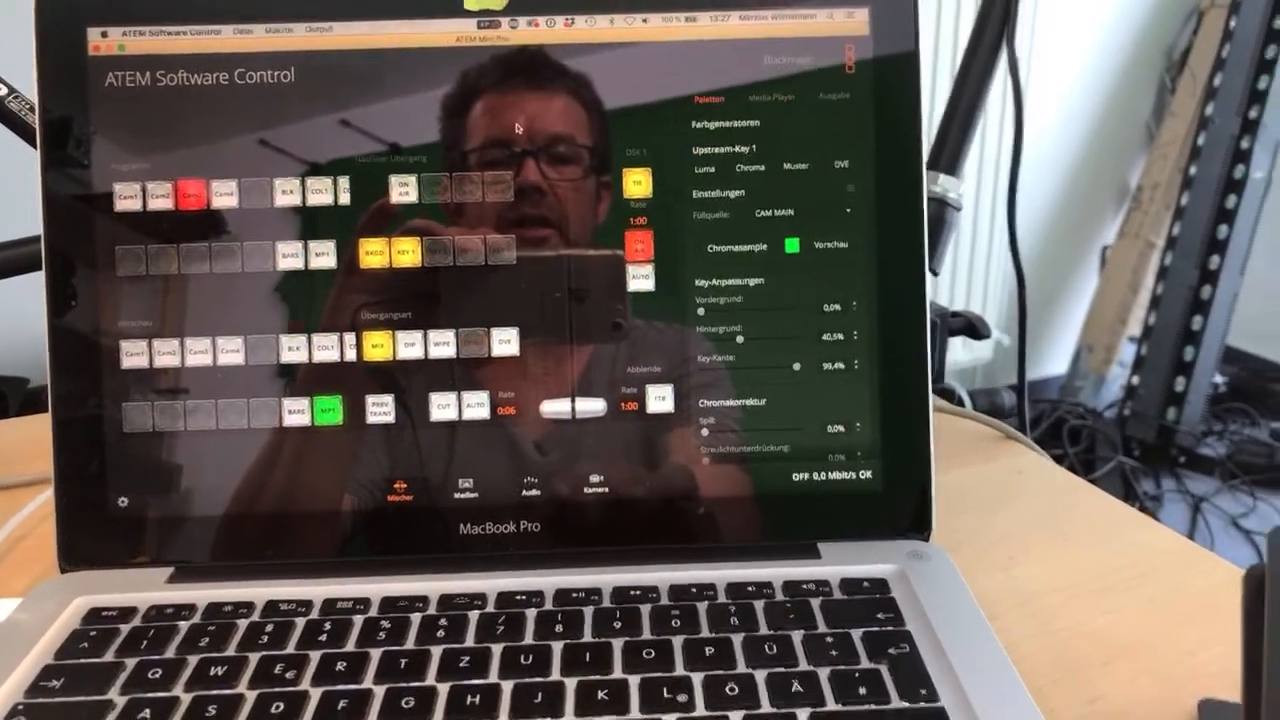